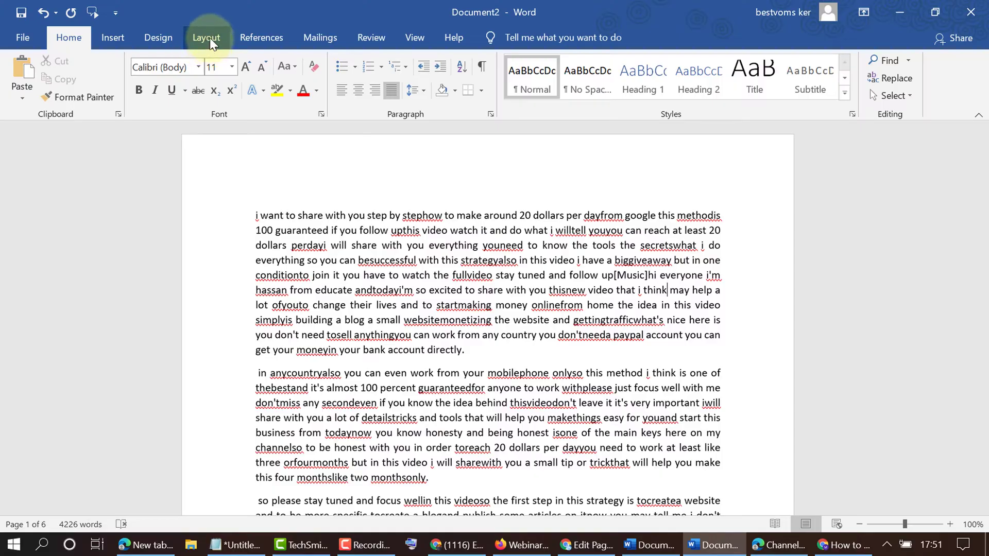
# Step: Show the Layout ribbon to reach the Hyphenation feature and its description
pyautogui.click(206, 37)
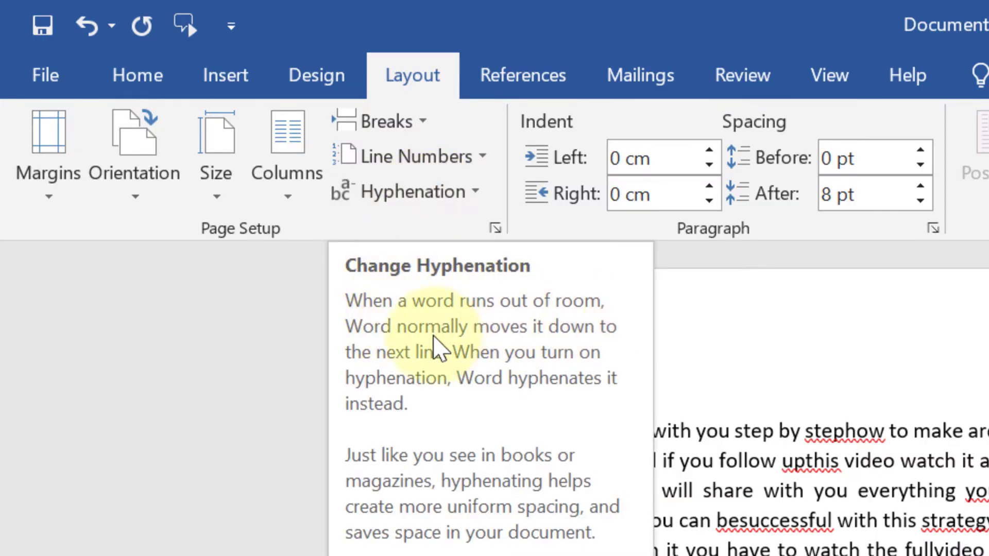
pyautogui.moveTo(583, 344)
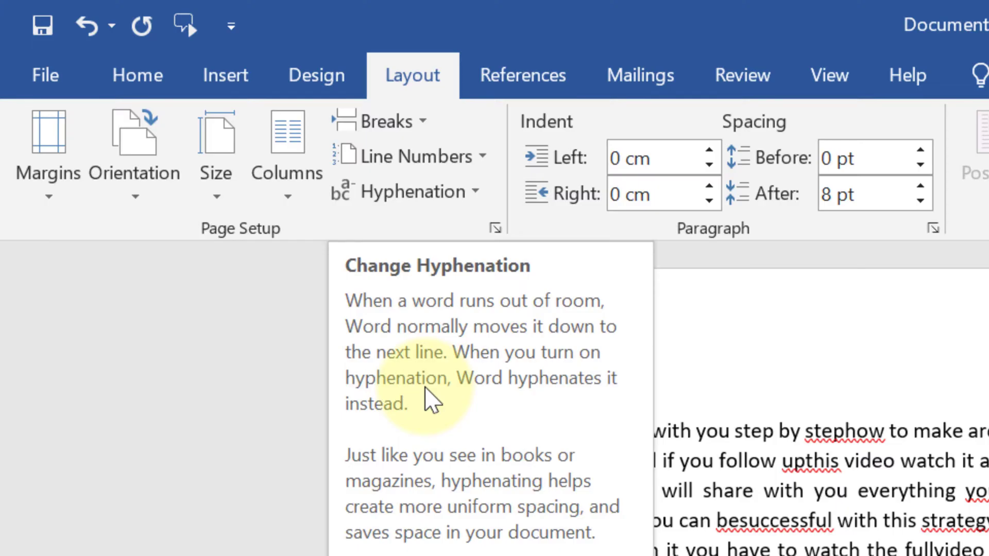
pyautogui.moveTo(559, 401)
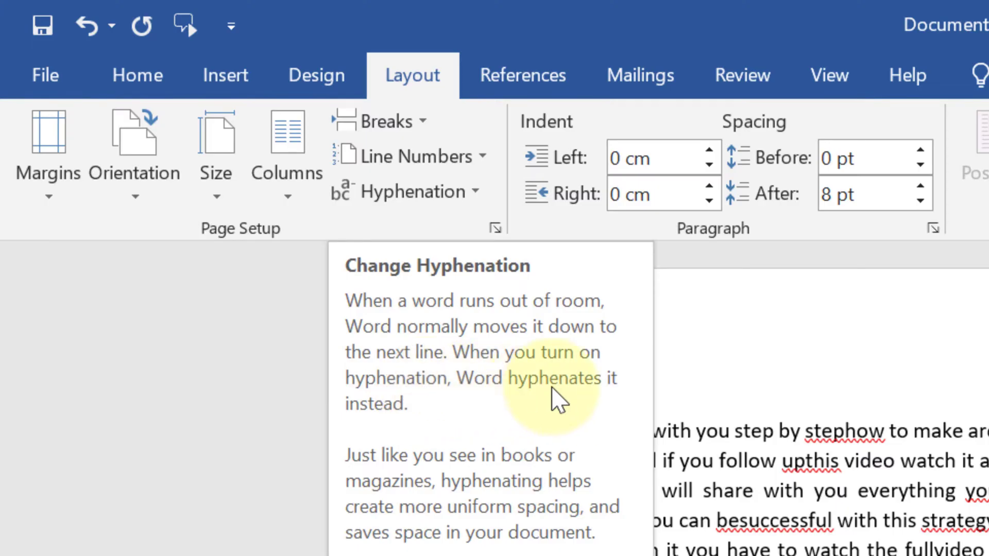
pyautogui.moveTo(482, 407)
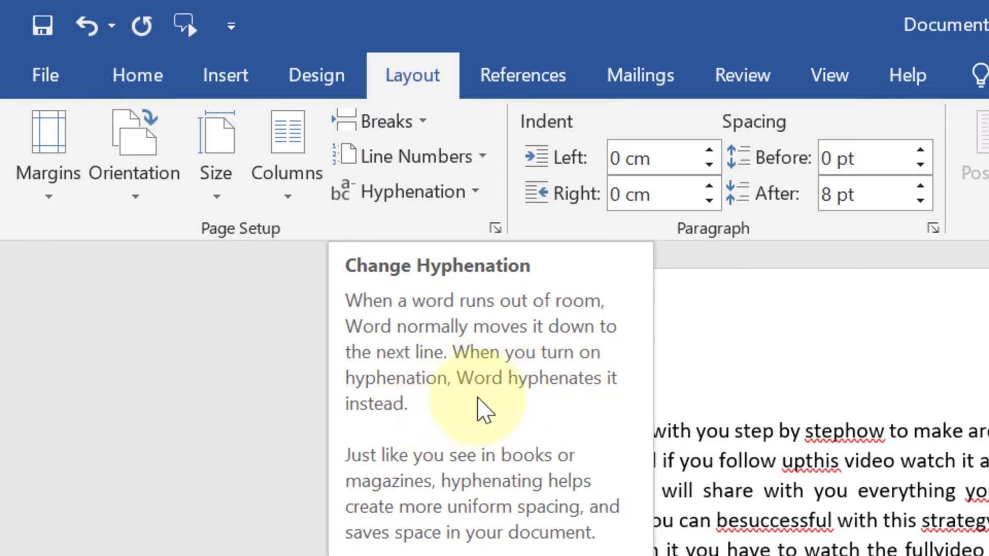
pyautogui.moveTo(375, 482)
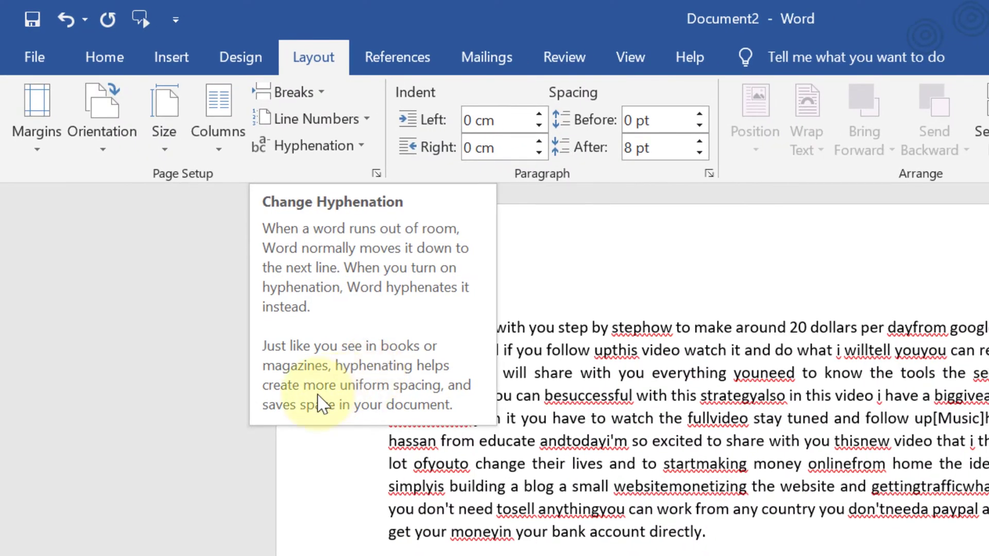
pyautogui.moveTo(421, 398)
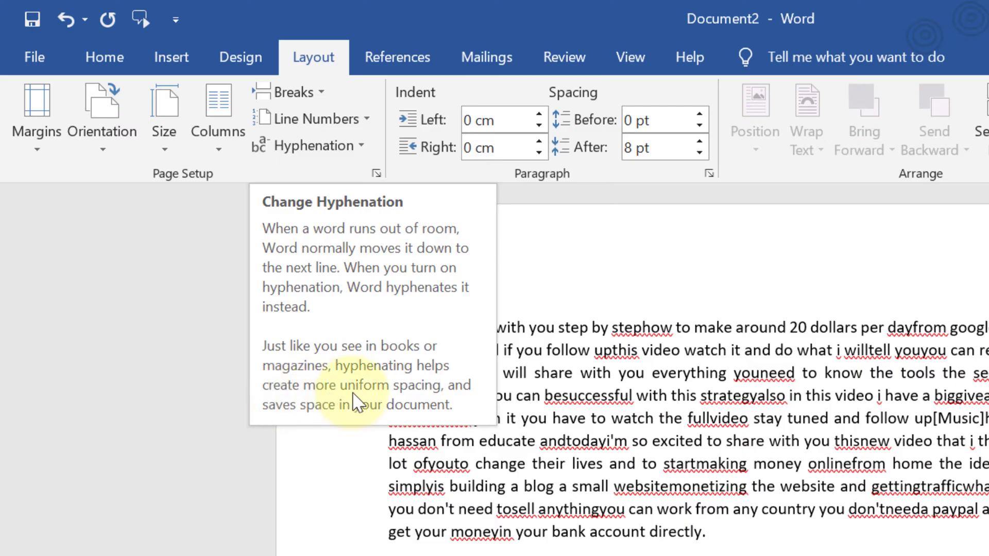
pyautogui.moveTo(309, 422)
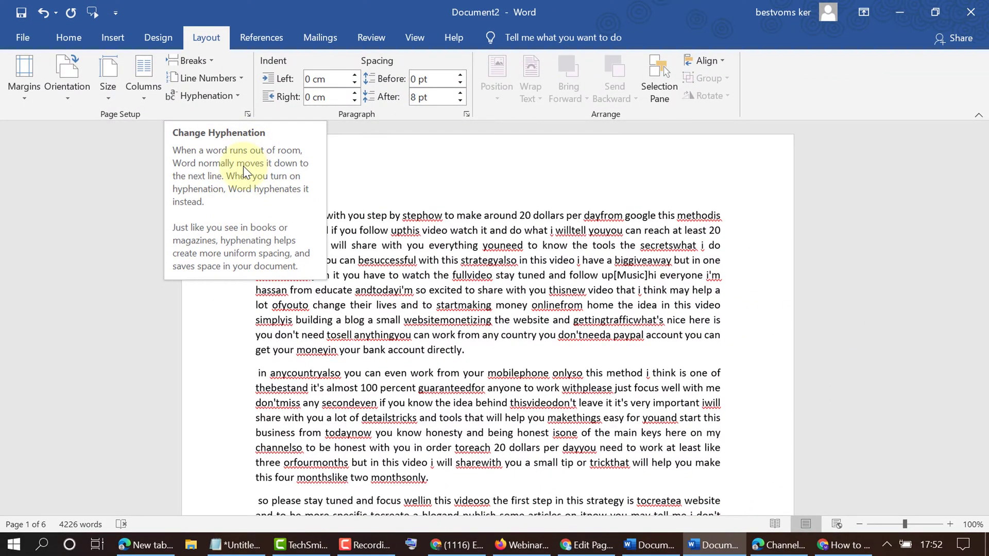
# Step: Set the document's hyphenation to Automatic so line-end words get hyphenated
pyautogui.click(205, 96)
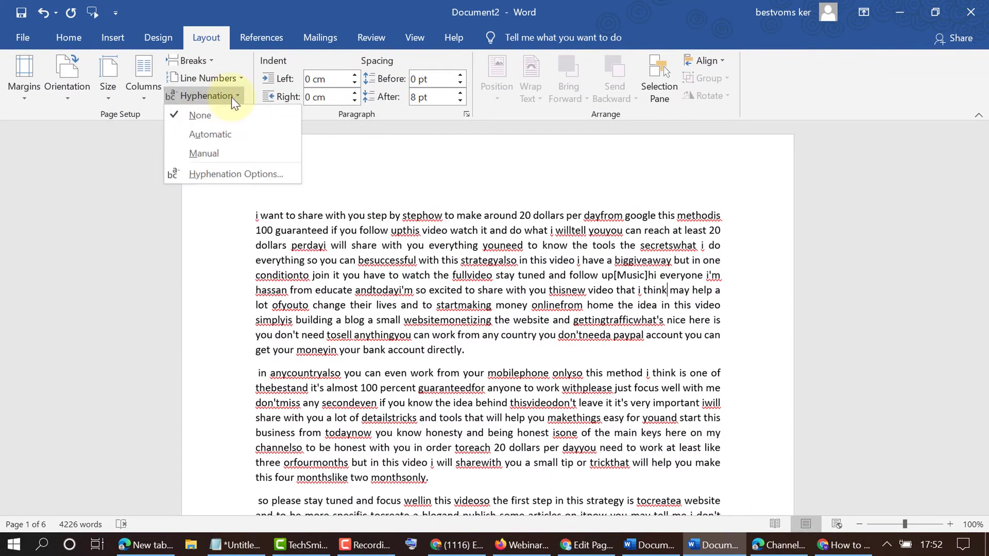
pyautogui.moveTo(203, 152)
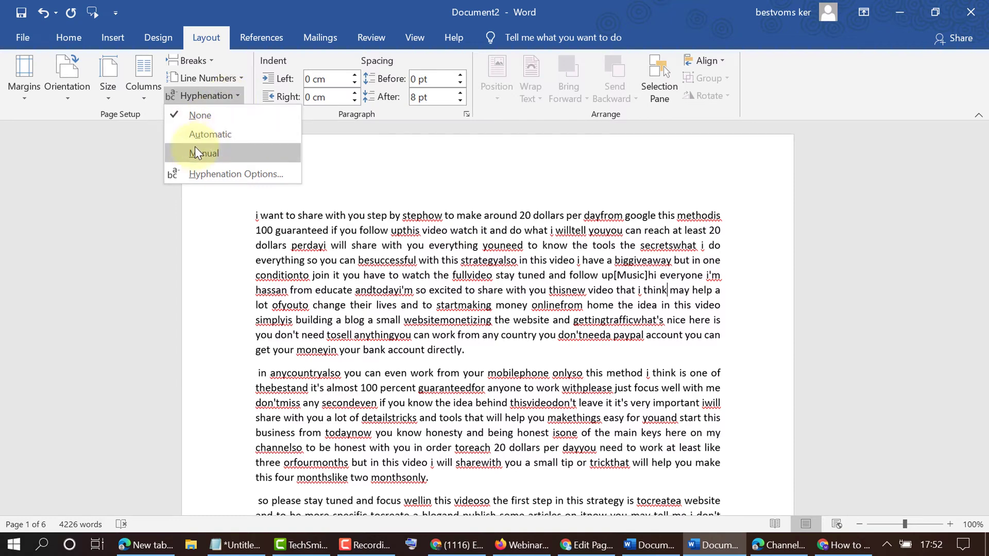
pyautogui.moveTo(199, 161)
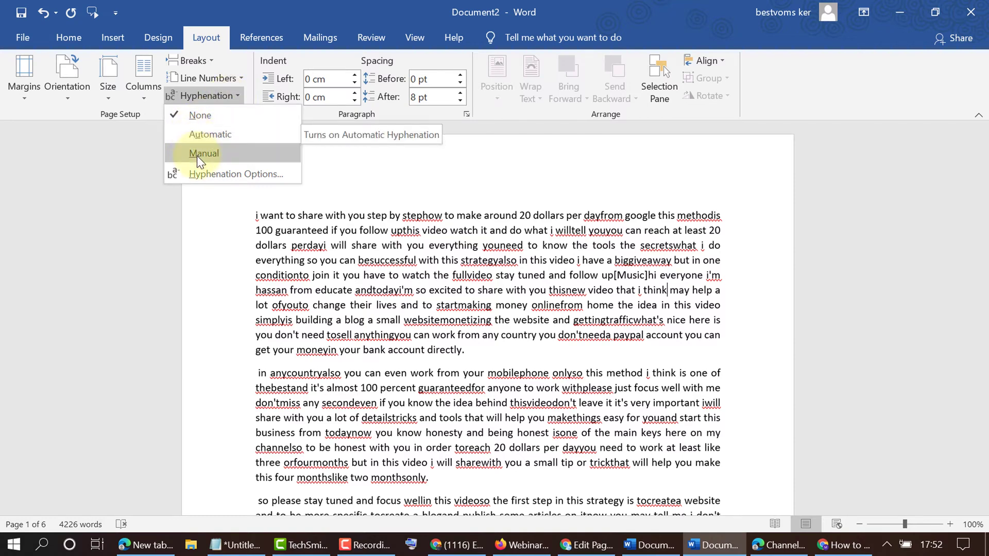
pyautogui.moveTo(210, 134)
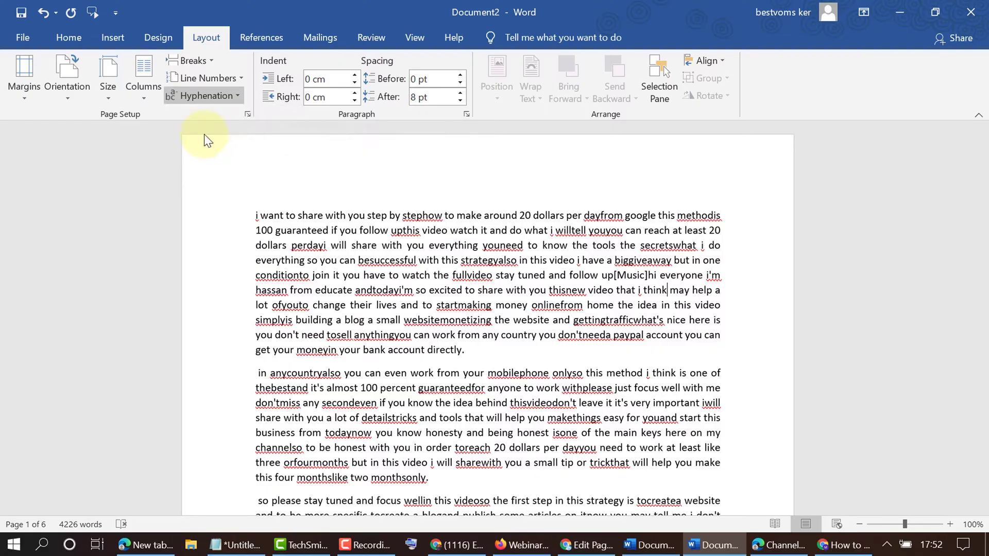
pyautogui.click(201, 94)
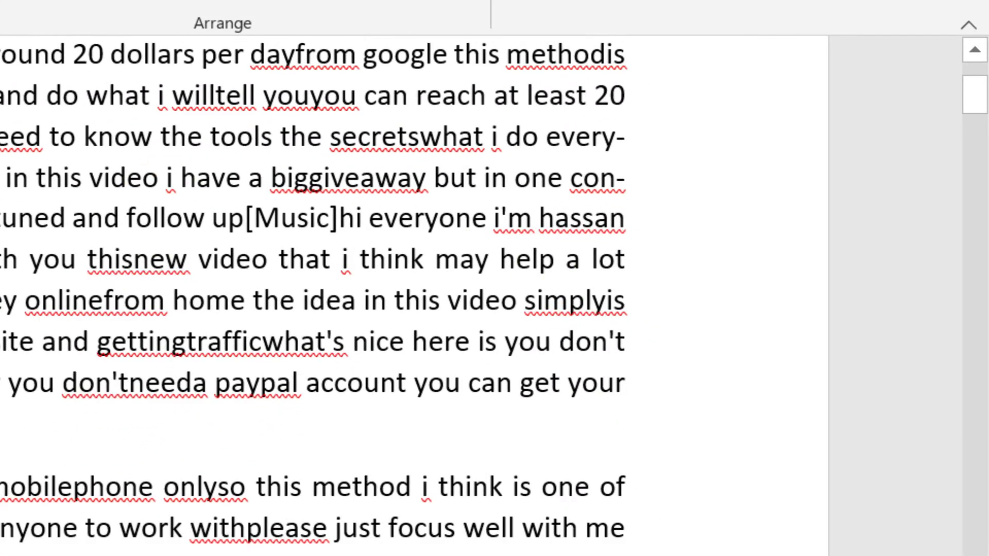
# Step: Review hyphenated text on later pages, then reopen the Hyphenation choices showing Automatic active
pyautogui.scroll(-3)
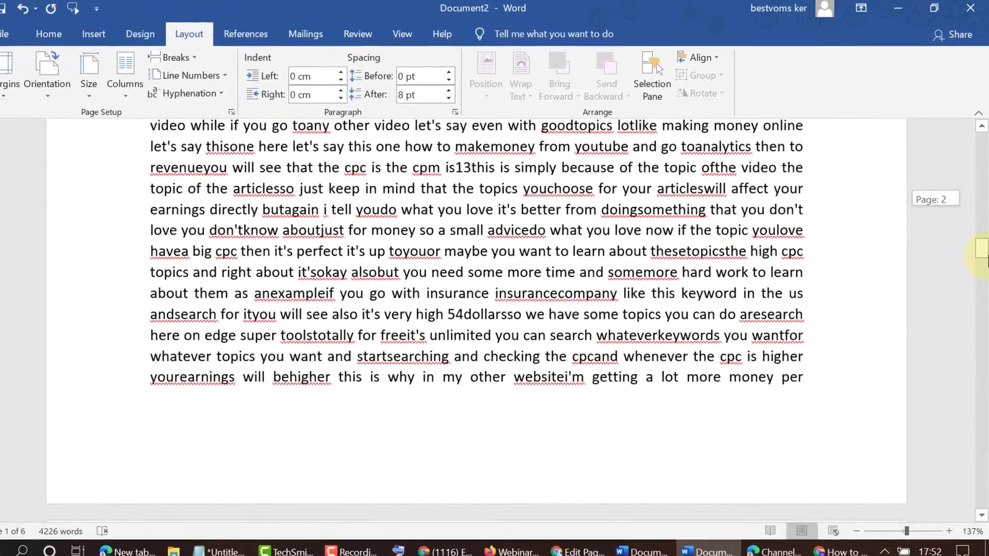
pyautogui.scroll(-3)
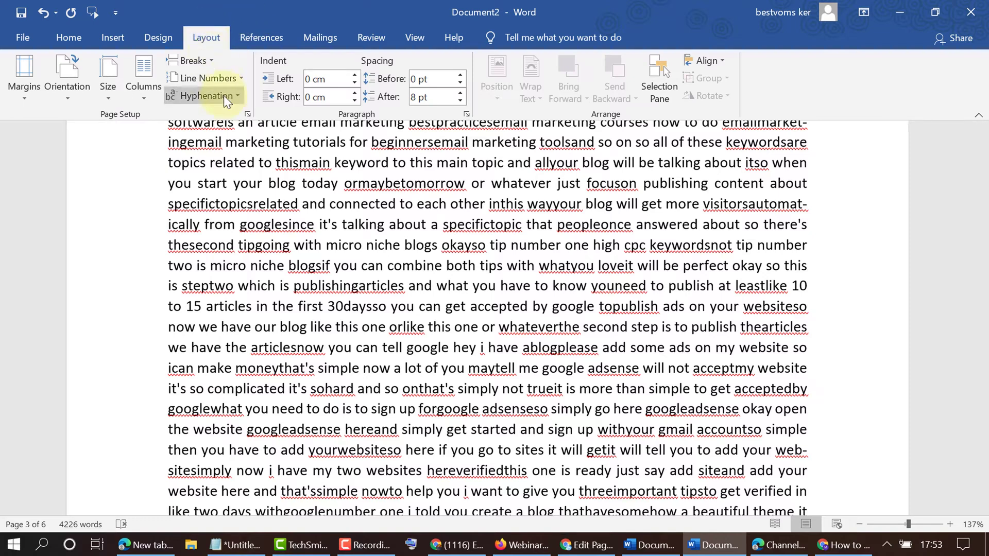
pyautogui.click(205, 94)
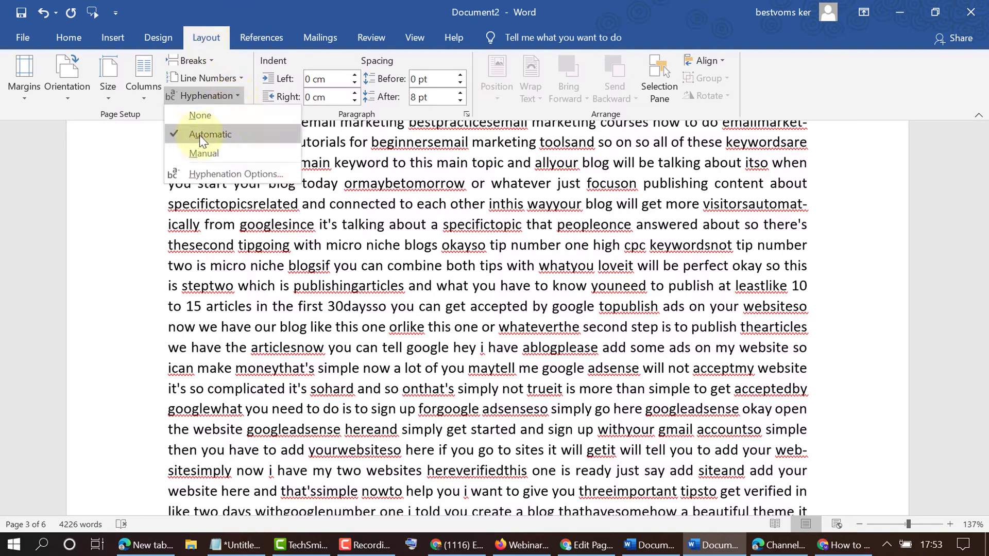
pyautogui.moveTo(210, 134)
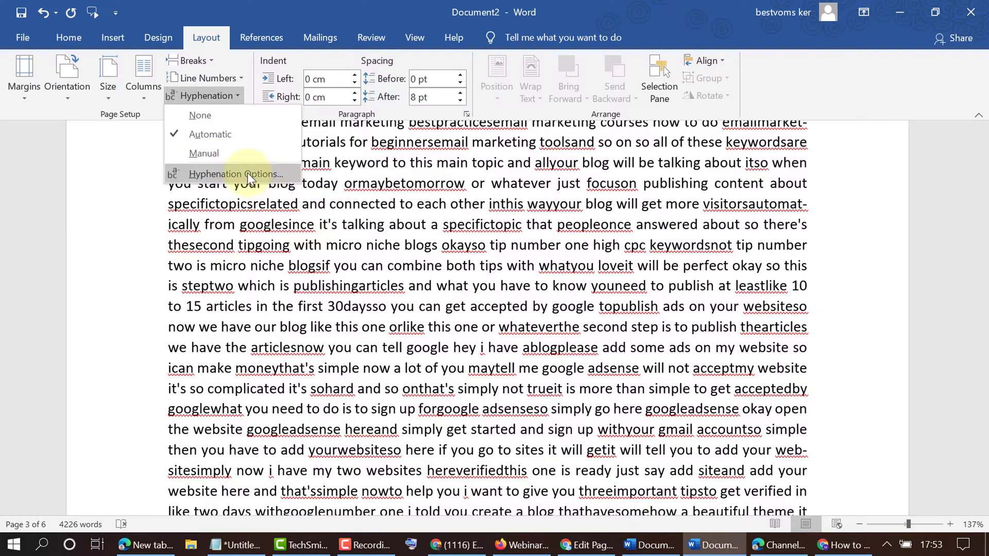
# Step: In Hyphenation Options set Limit consecutive hyphens to 1, confirm, and return to the document
pyautogui.click(237, 173)
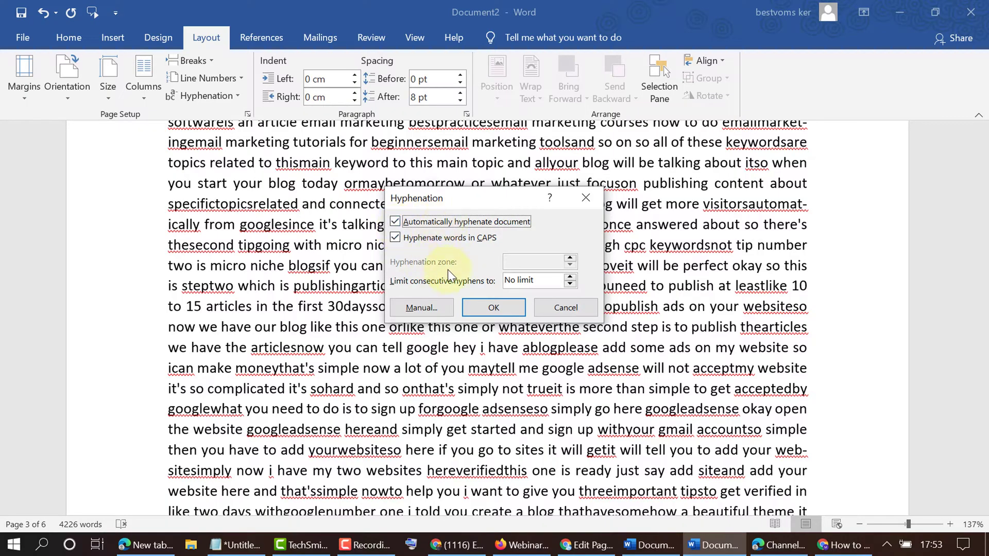
pyautogui.click(569, 284)
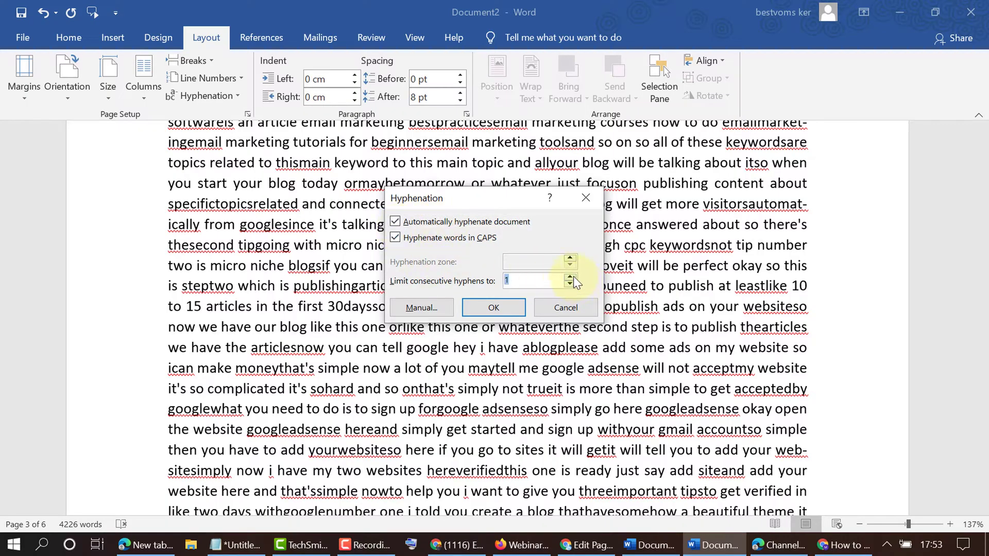
pyautogui.click(568, 277)
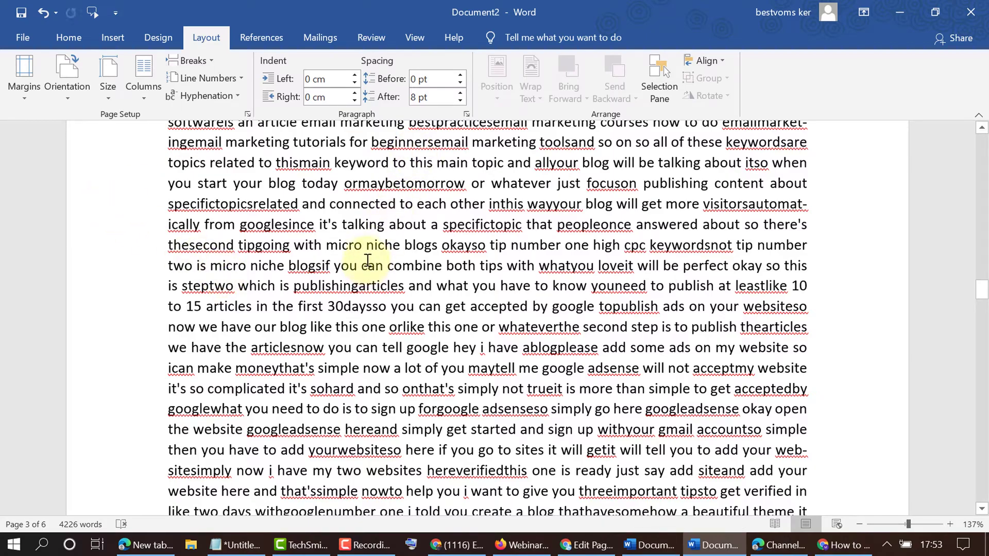
pyautogui.click(676, 285)
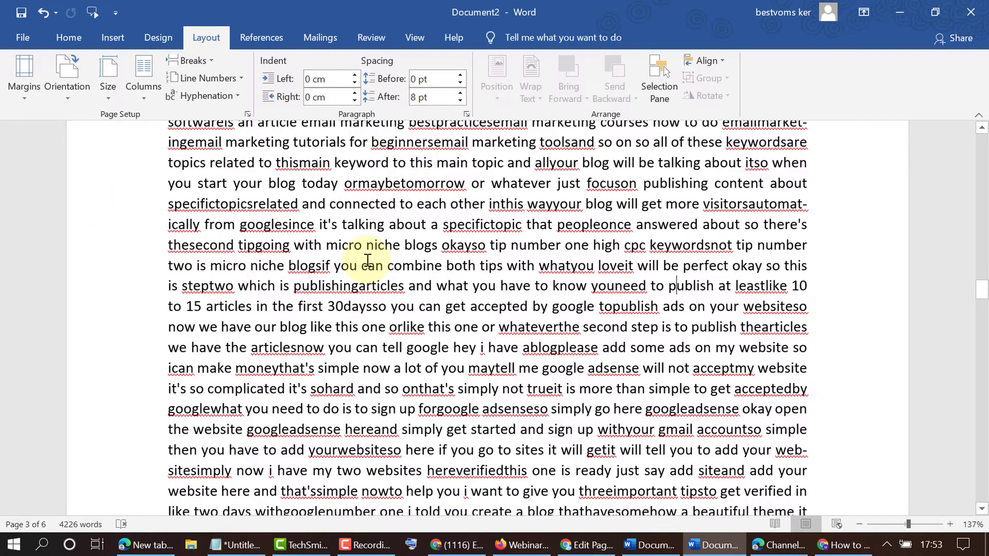